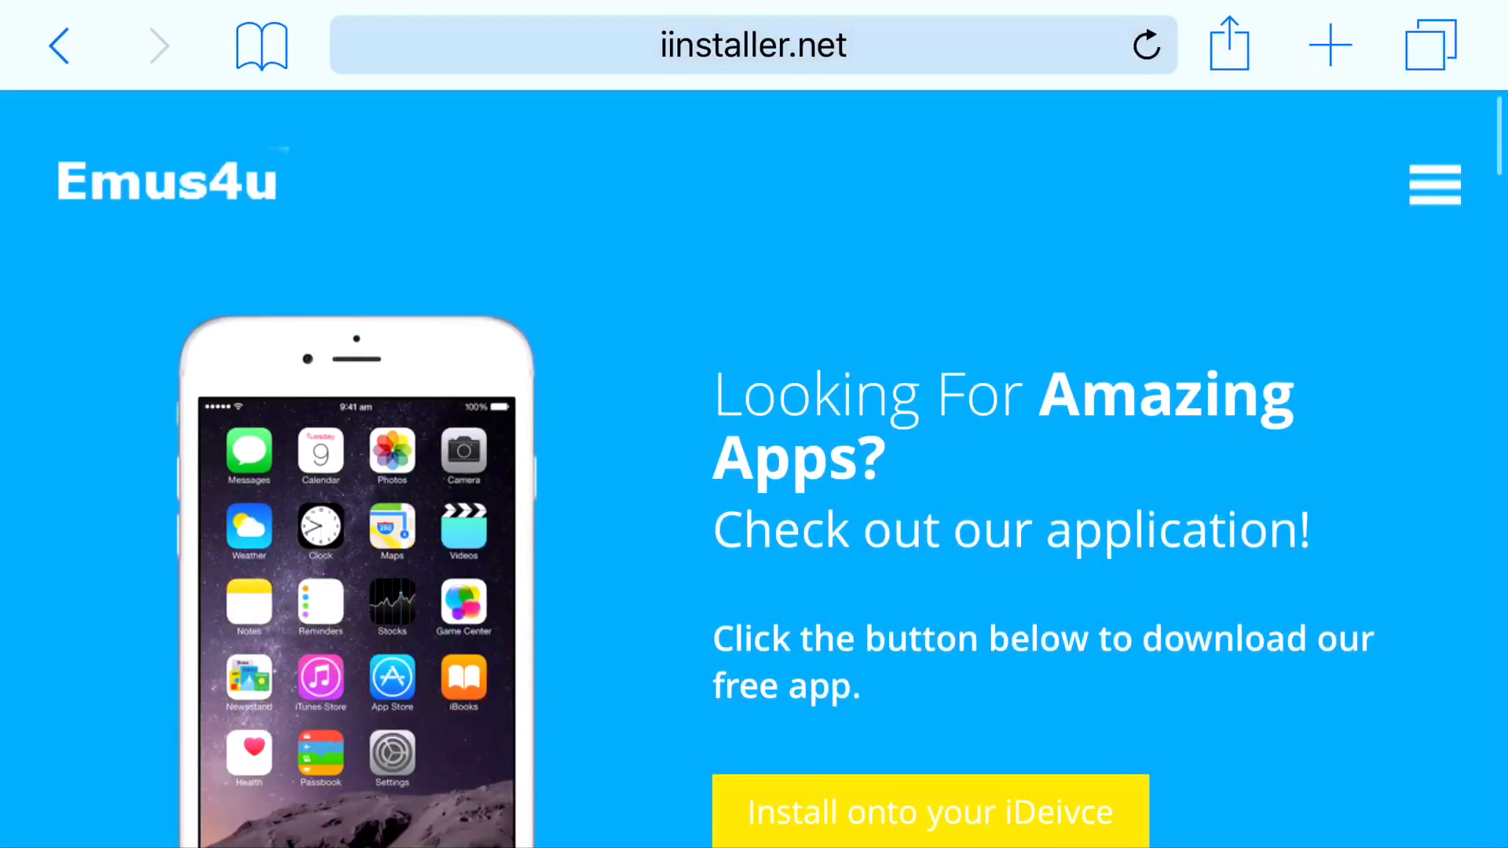
Step: Start the Emus4u install from iinstaller.net via 'Install onto your iDeivce'
scroll(down, 3)
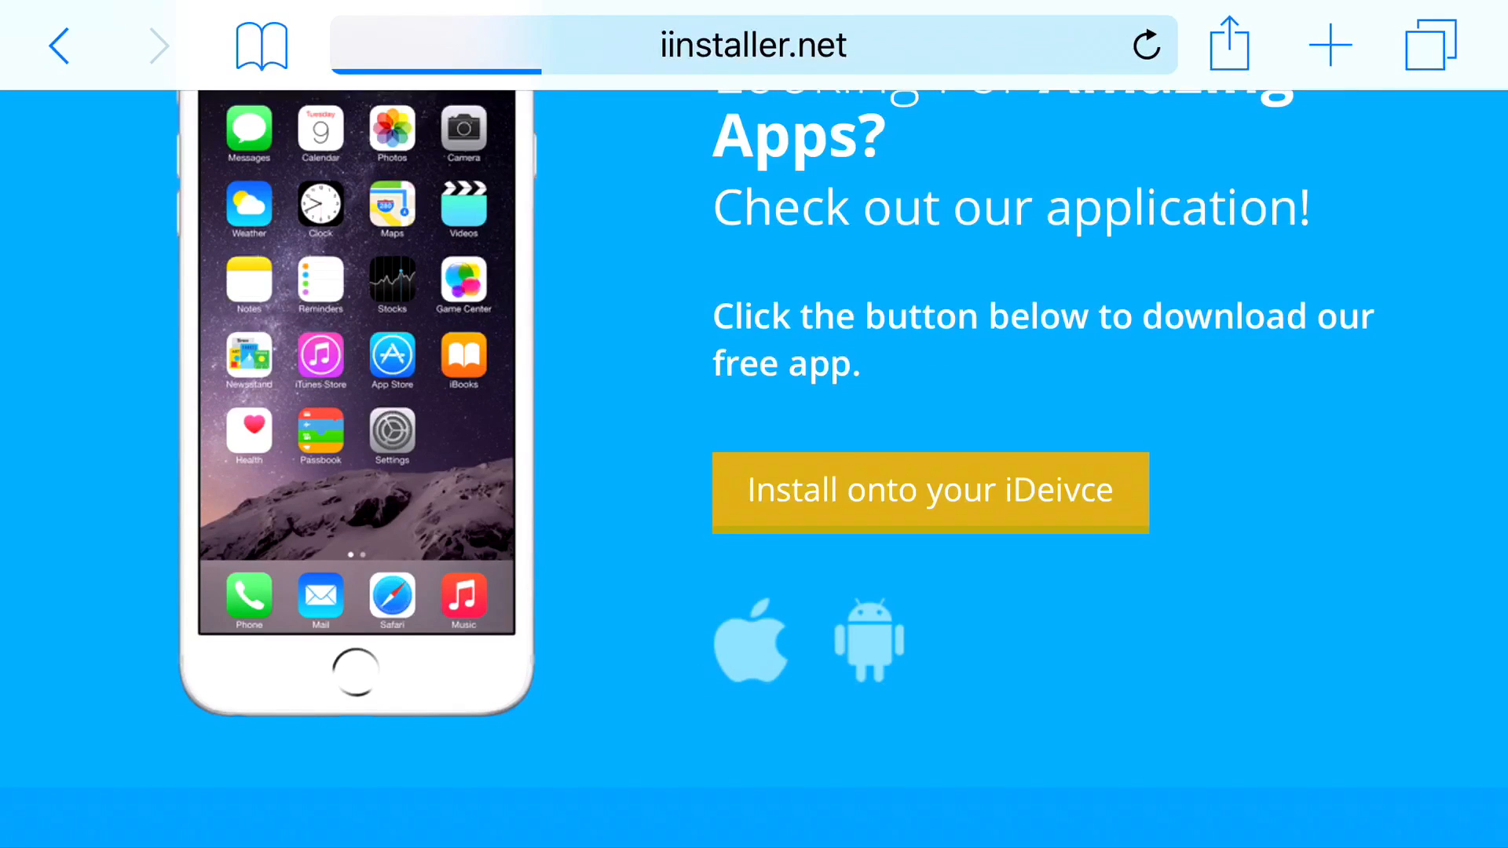
click(928, 494)
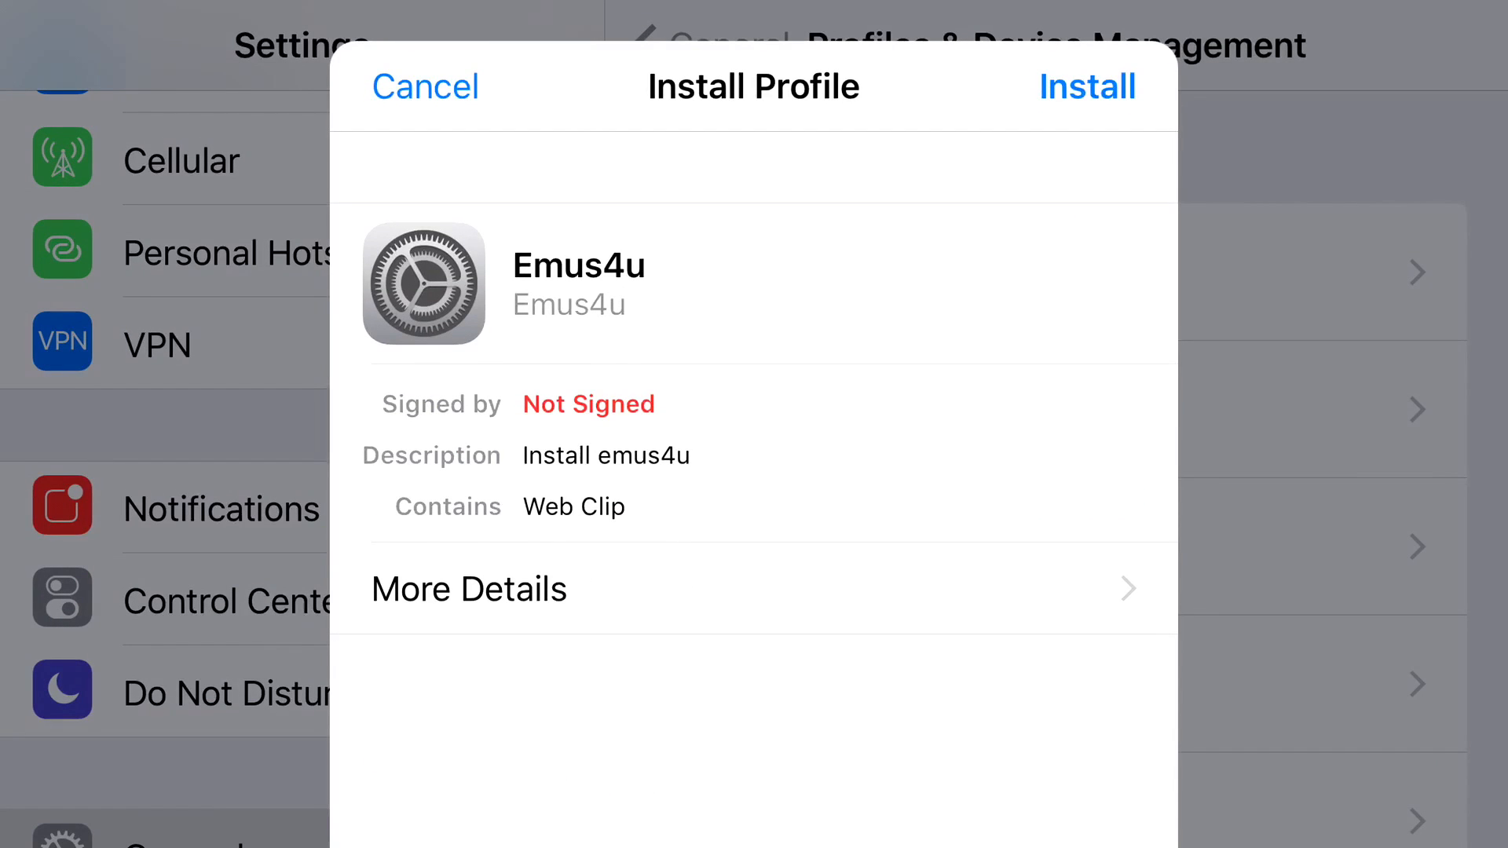
Step: Confirm the Emus4u profile install and accept the unsigned profile warning
click(1087, 86)
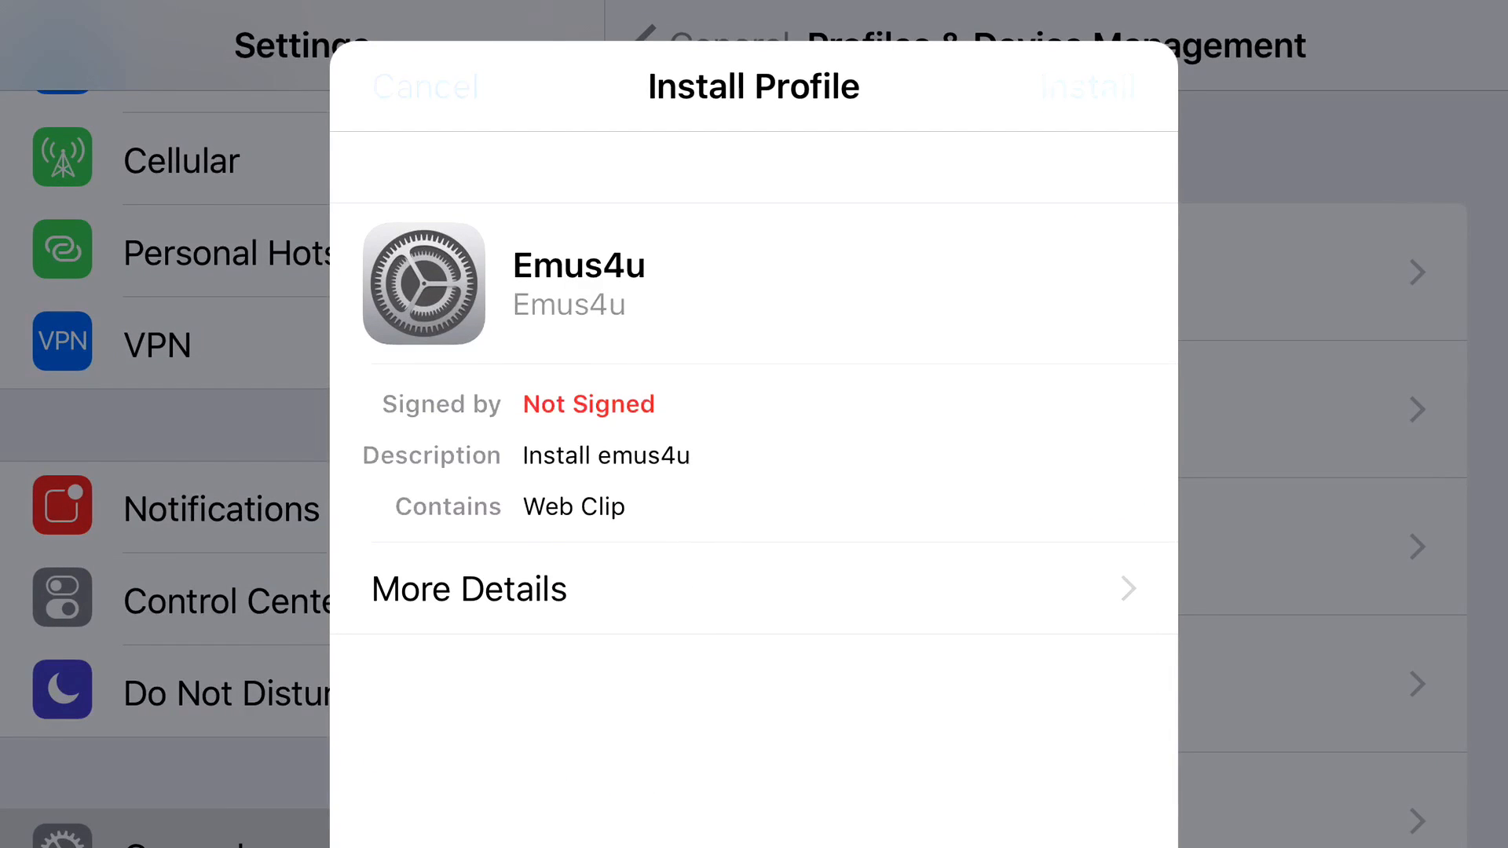
click(1086, 85)
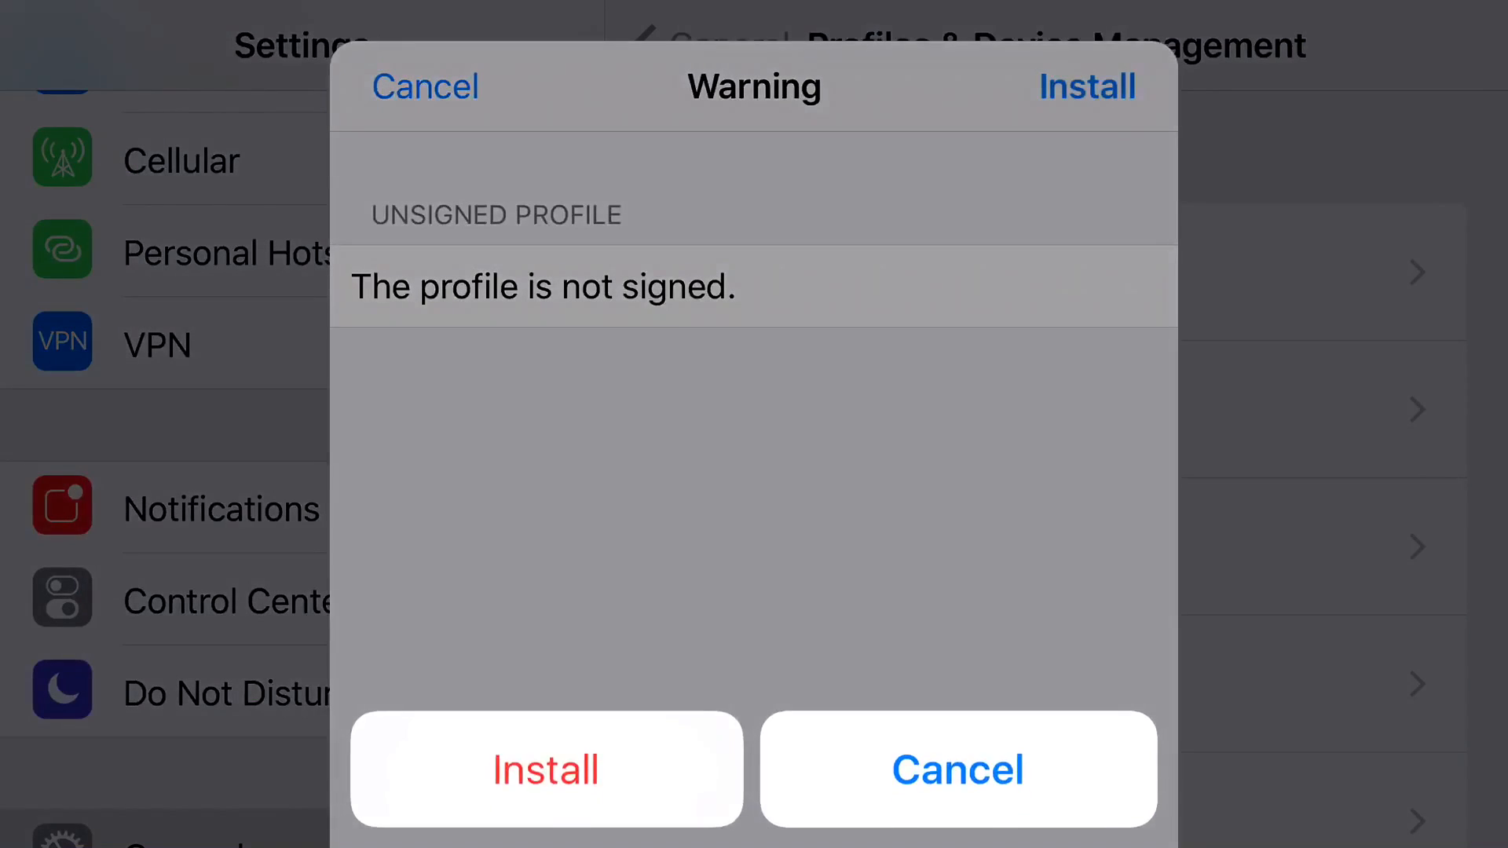
click(545, 768)
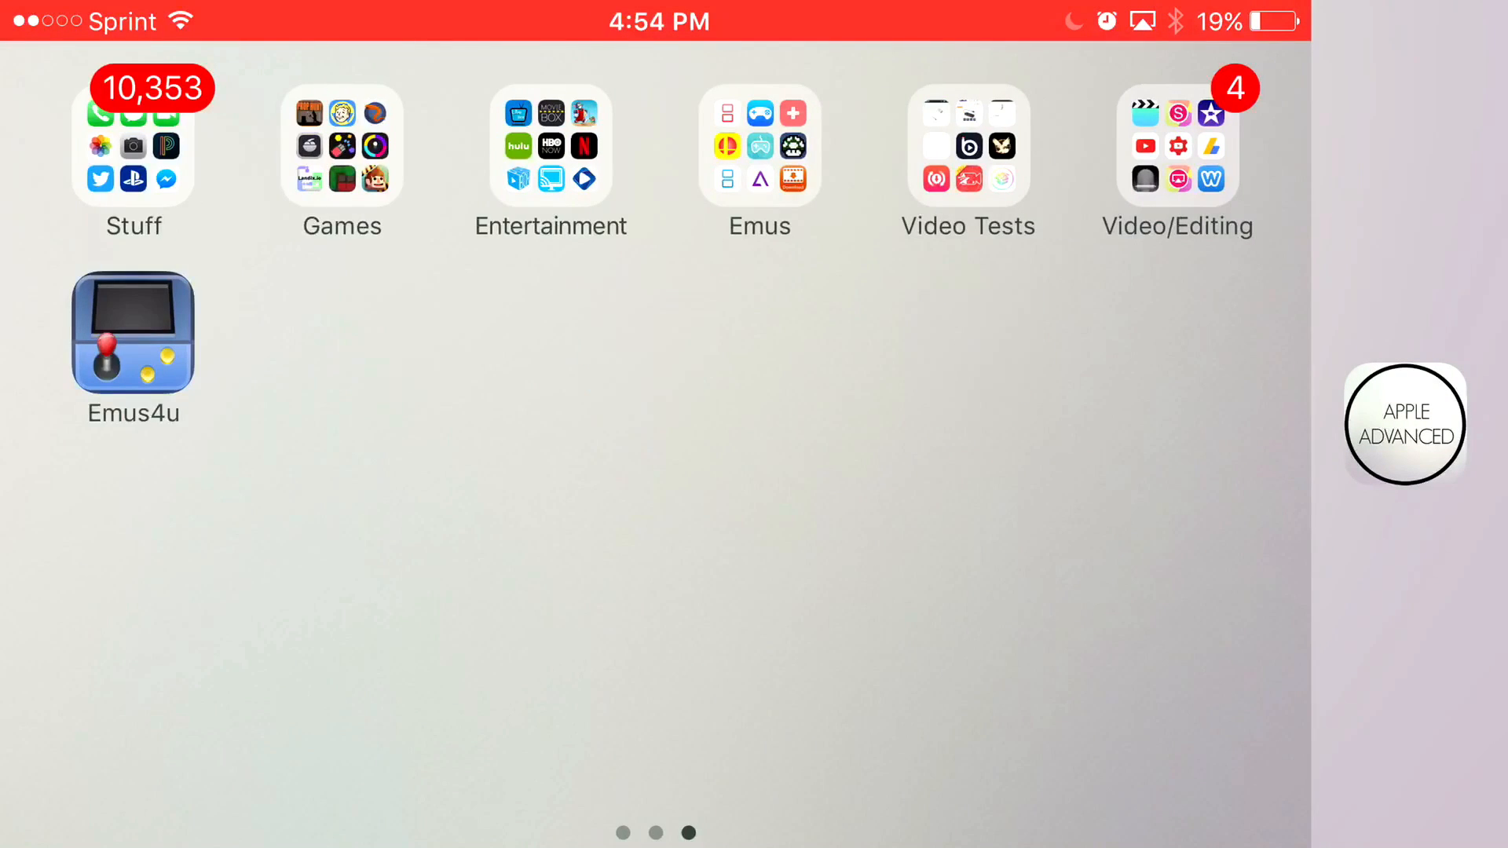
click(132, 335)
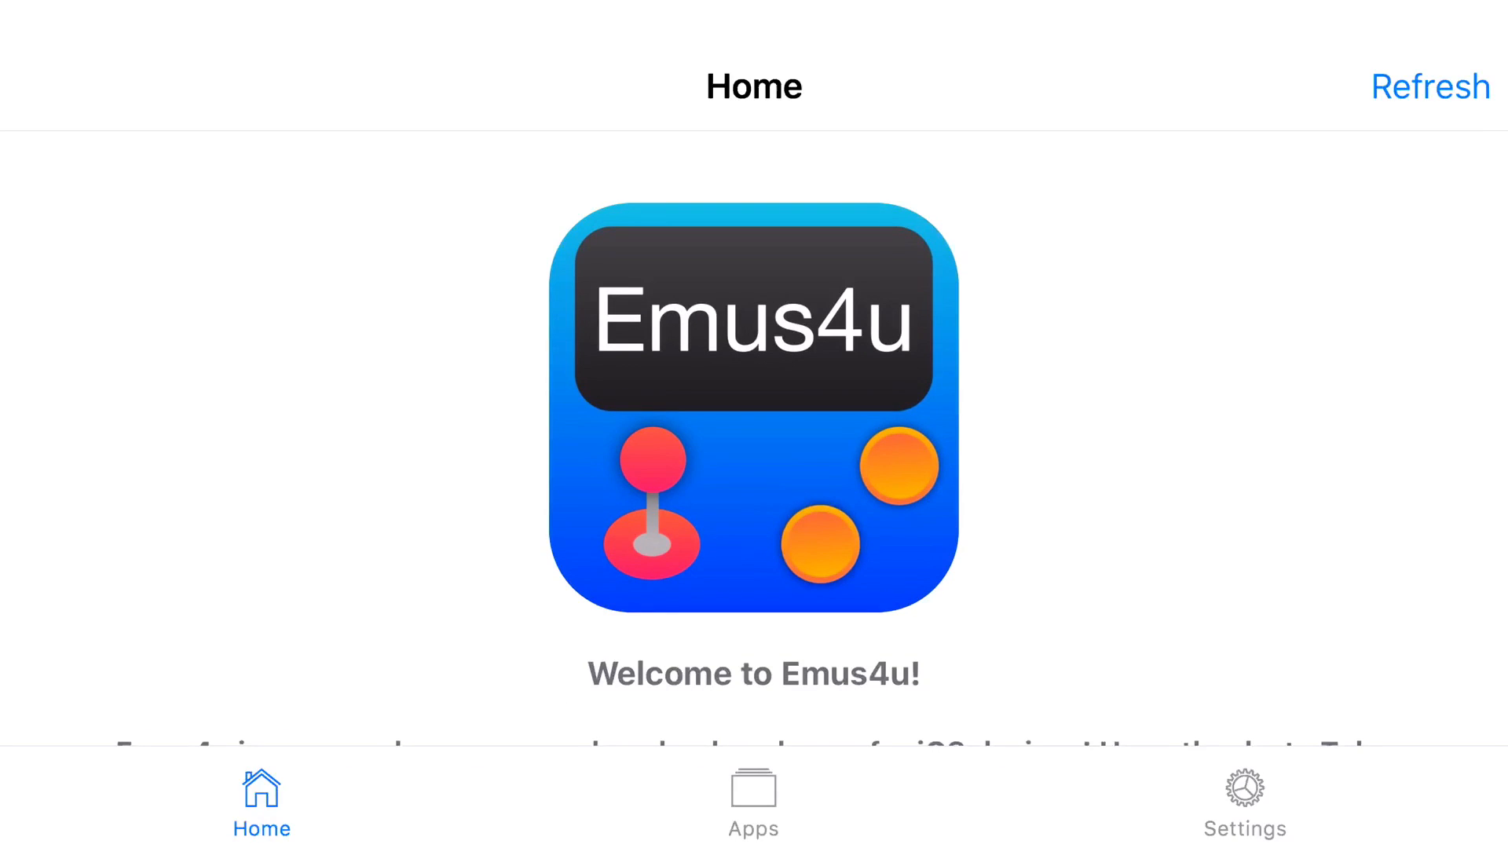
click(752, 801)
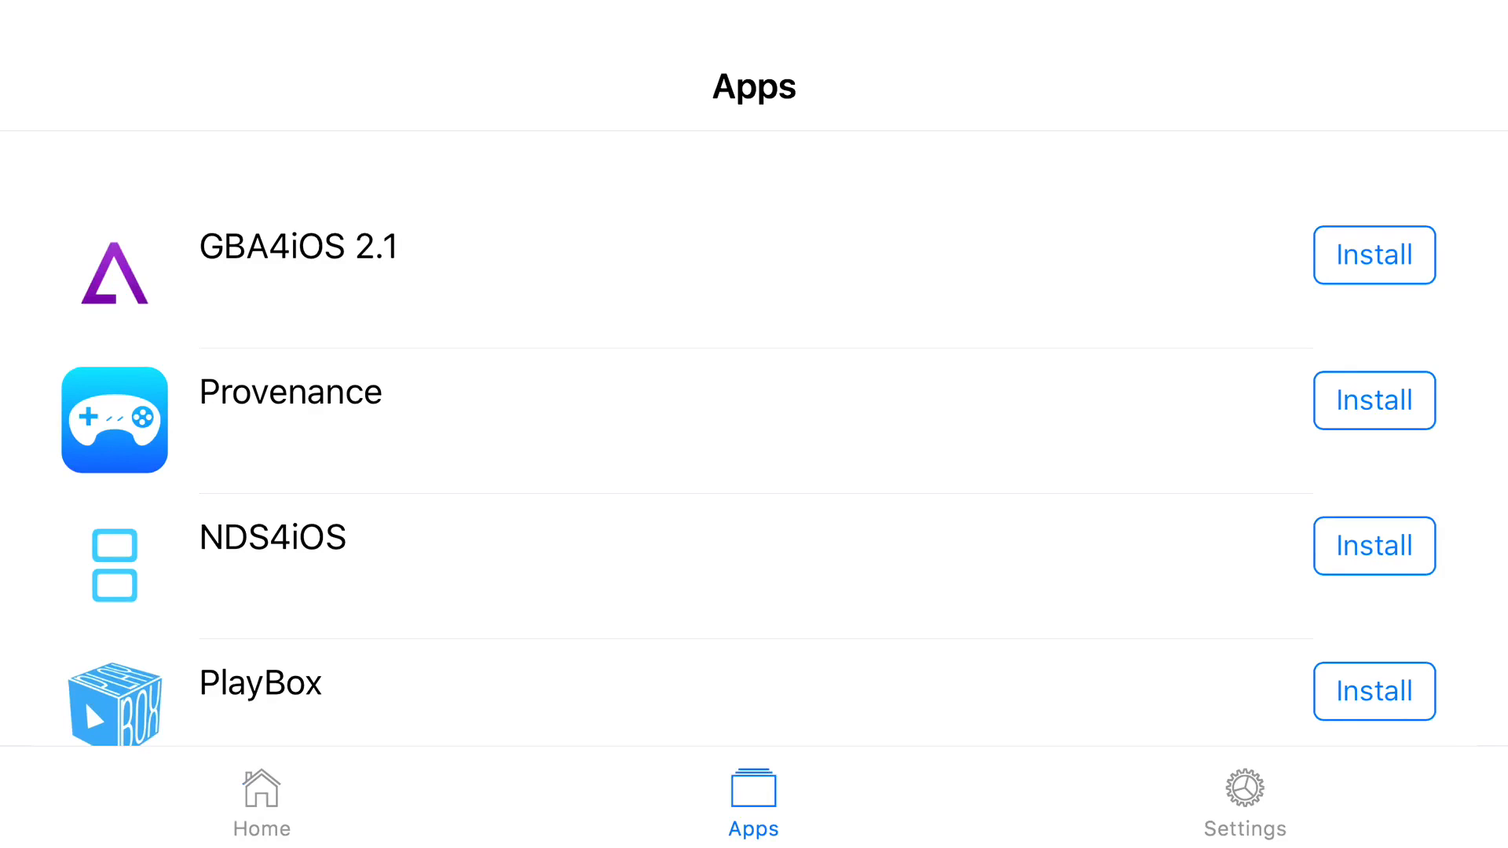
click(1372, 547)
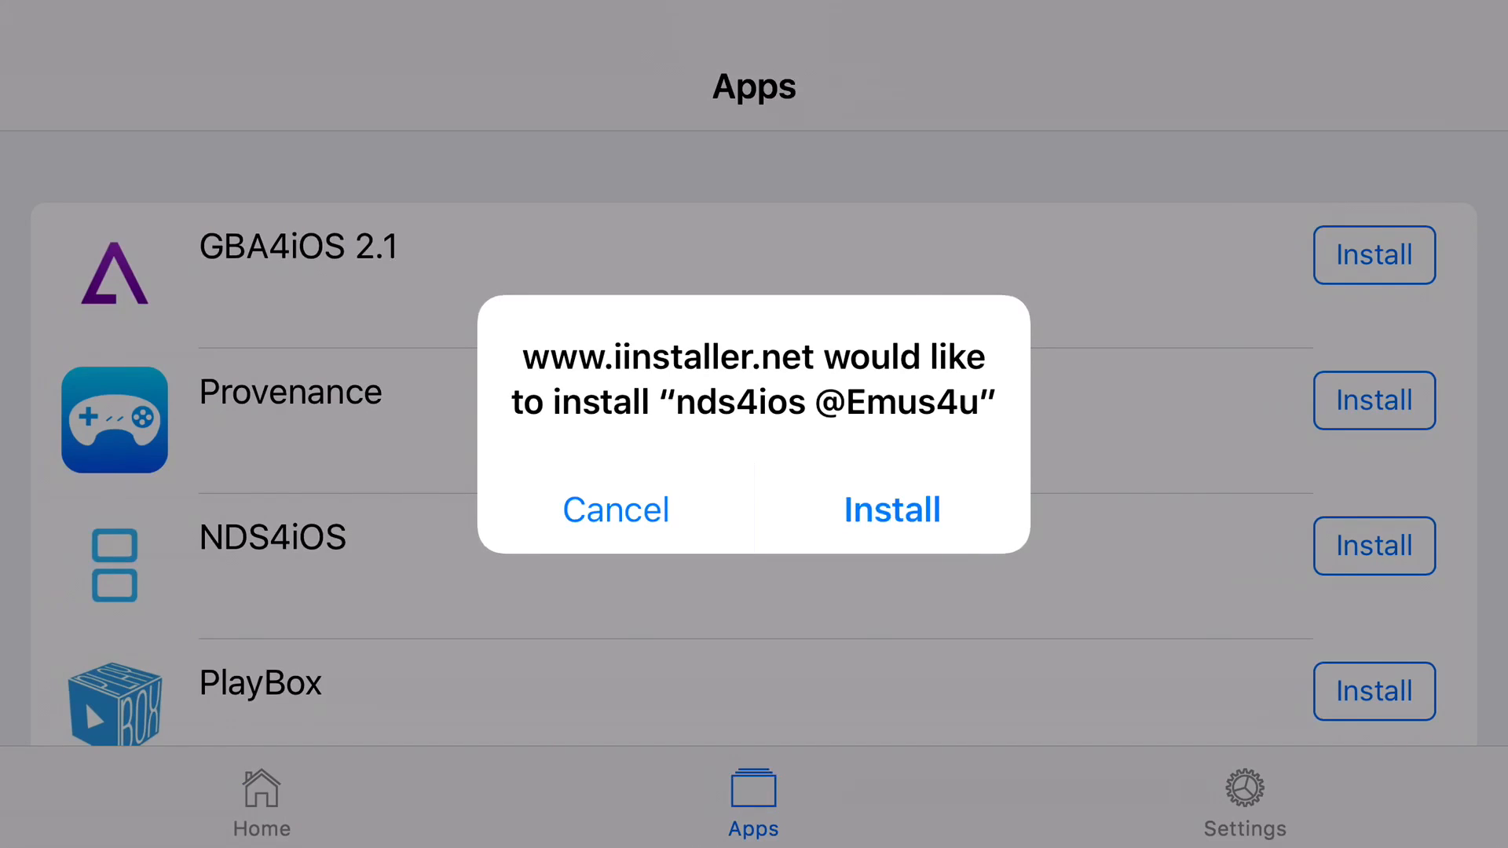
click(891, 509)
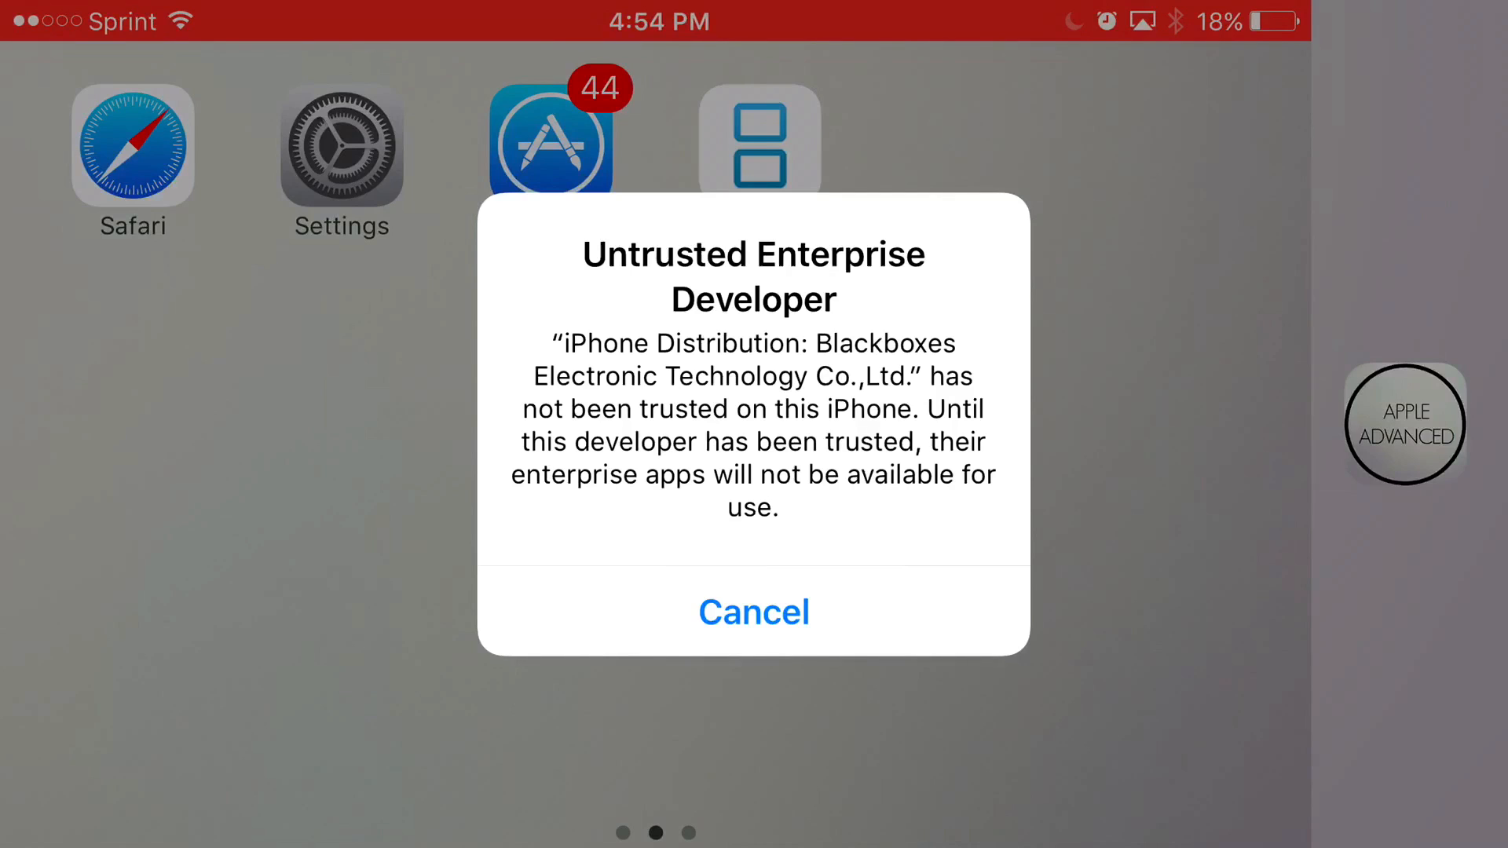
Step: Cancel the Untrusted Enterprise Developer alert shown for NDS4iOS
click(752, 612)
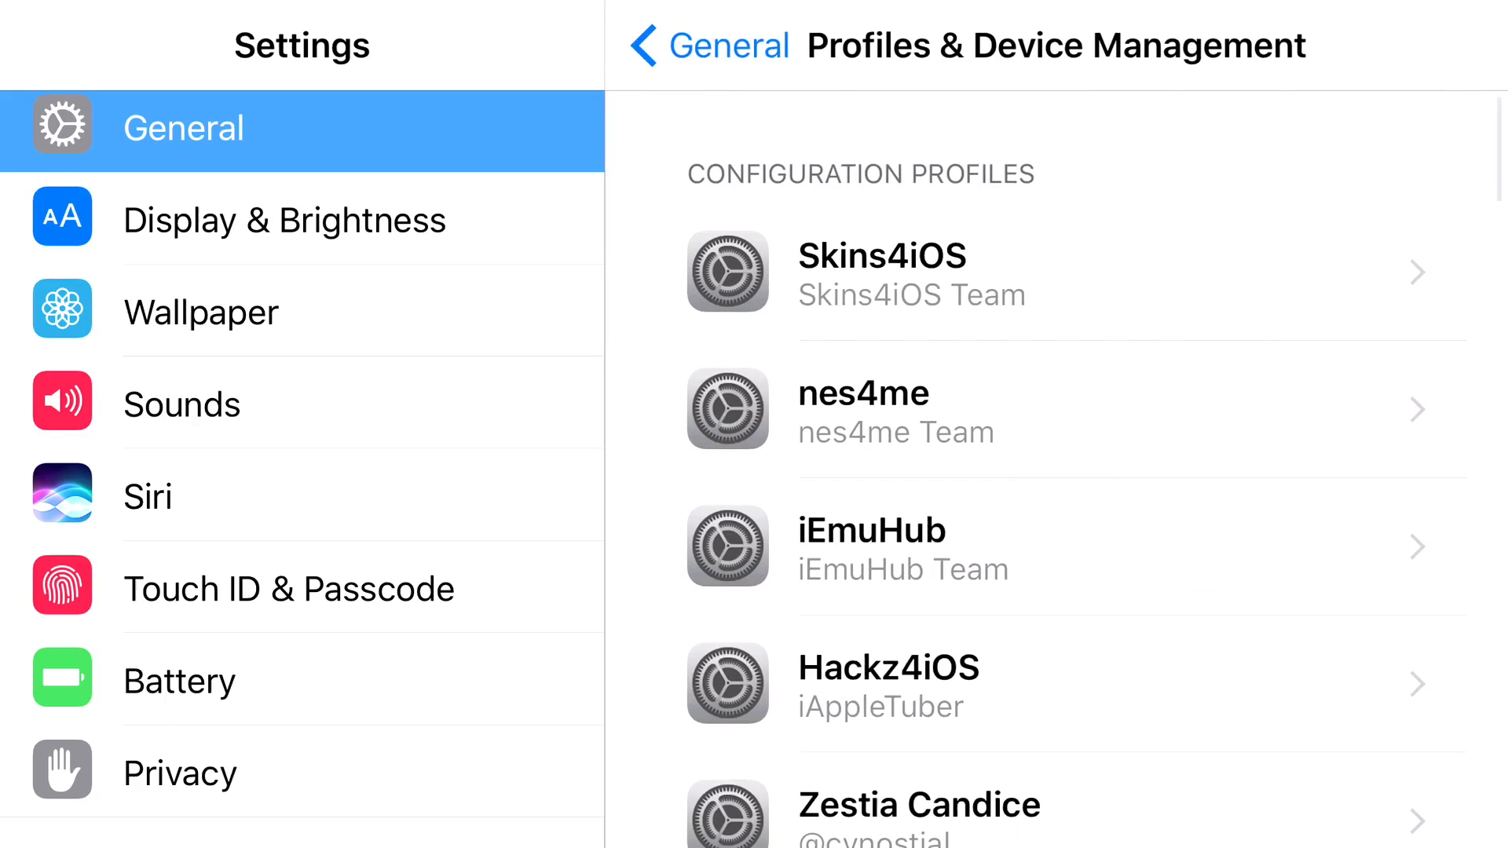
Step: Trust the Blackboxes Electronic Technology enterprise developer, then return to the home screen's Video/Editing folder
scroll(down, 3)
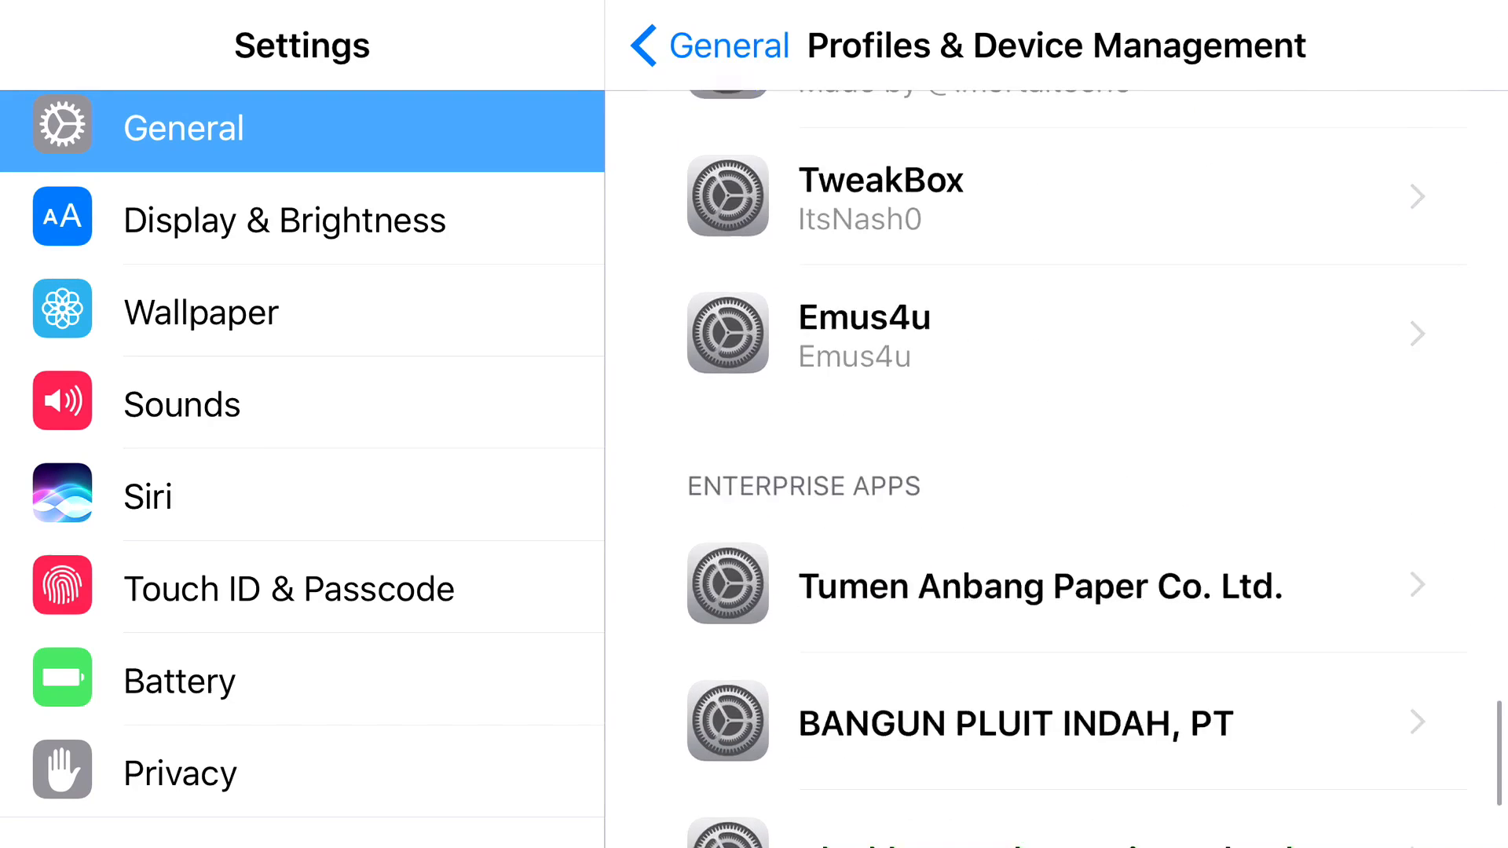
scroll(down, 3)
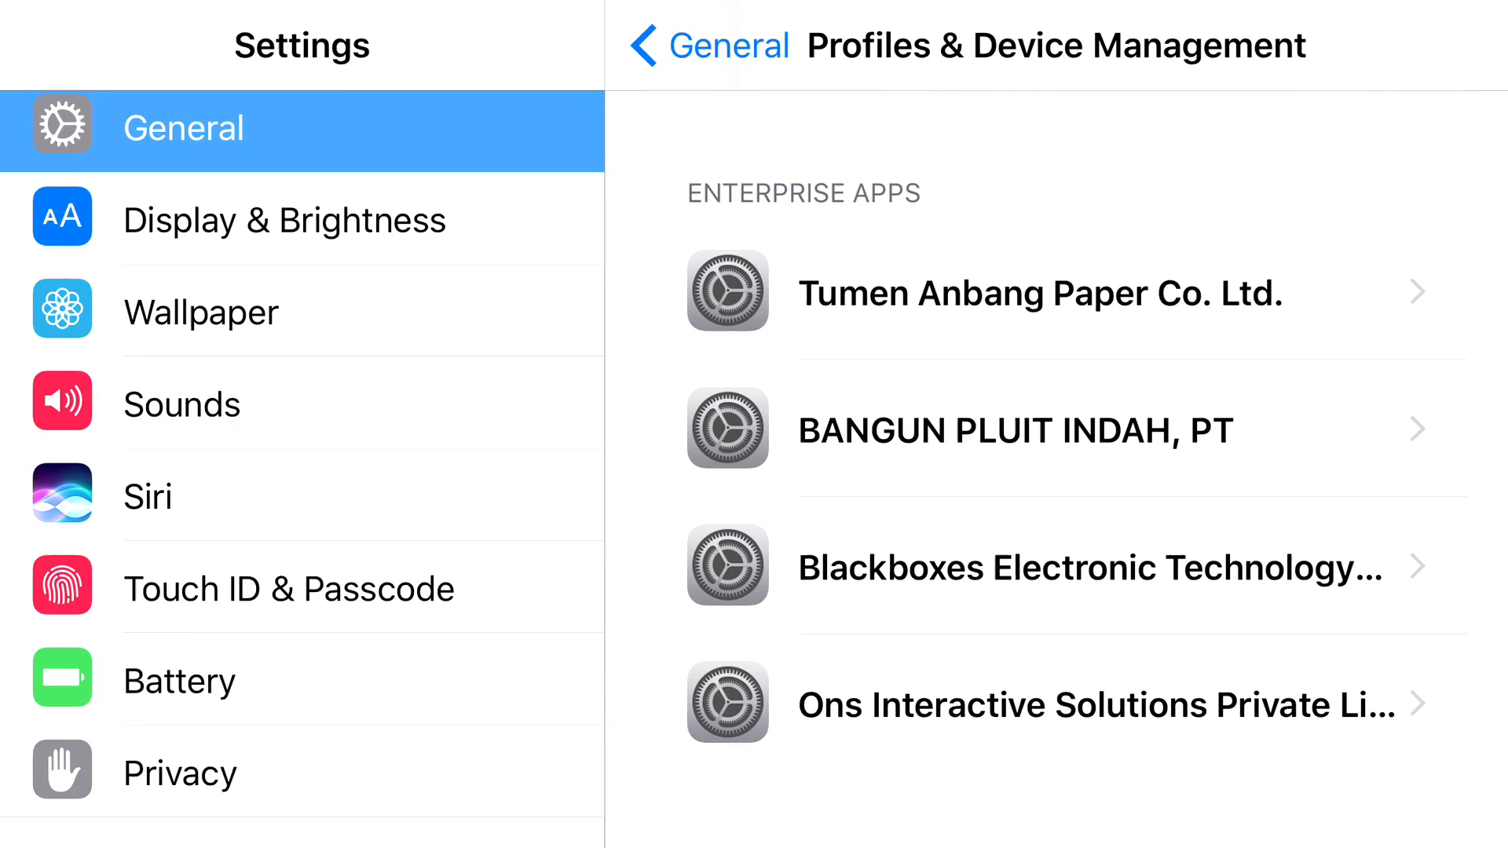
click(1057, 567)
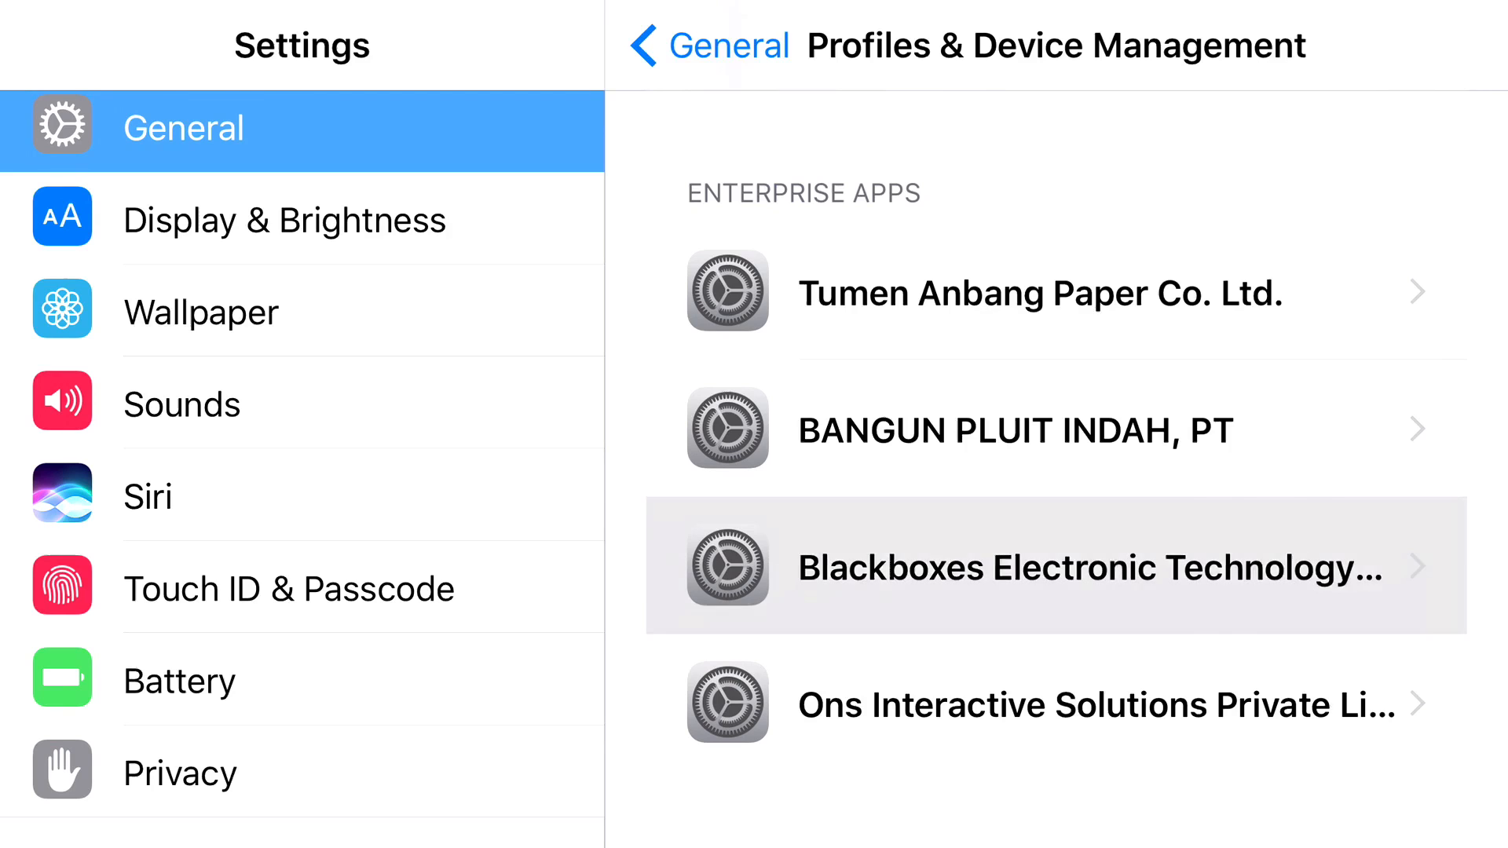
click(1058, 565)
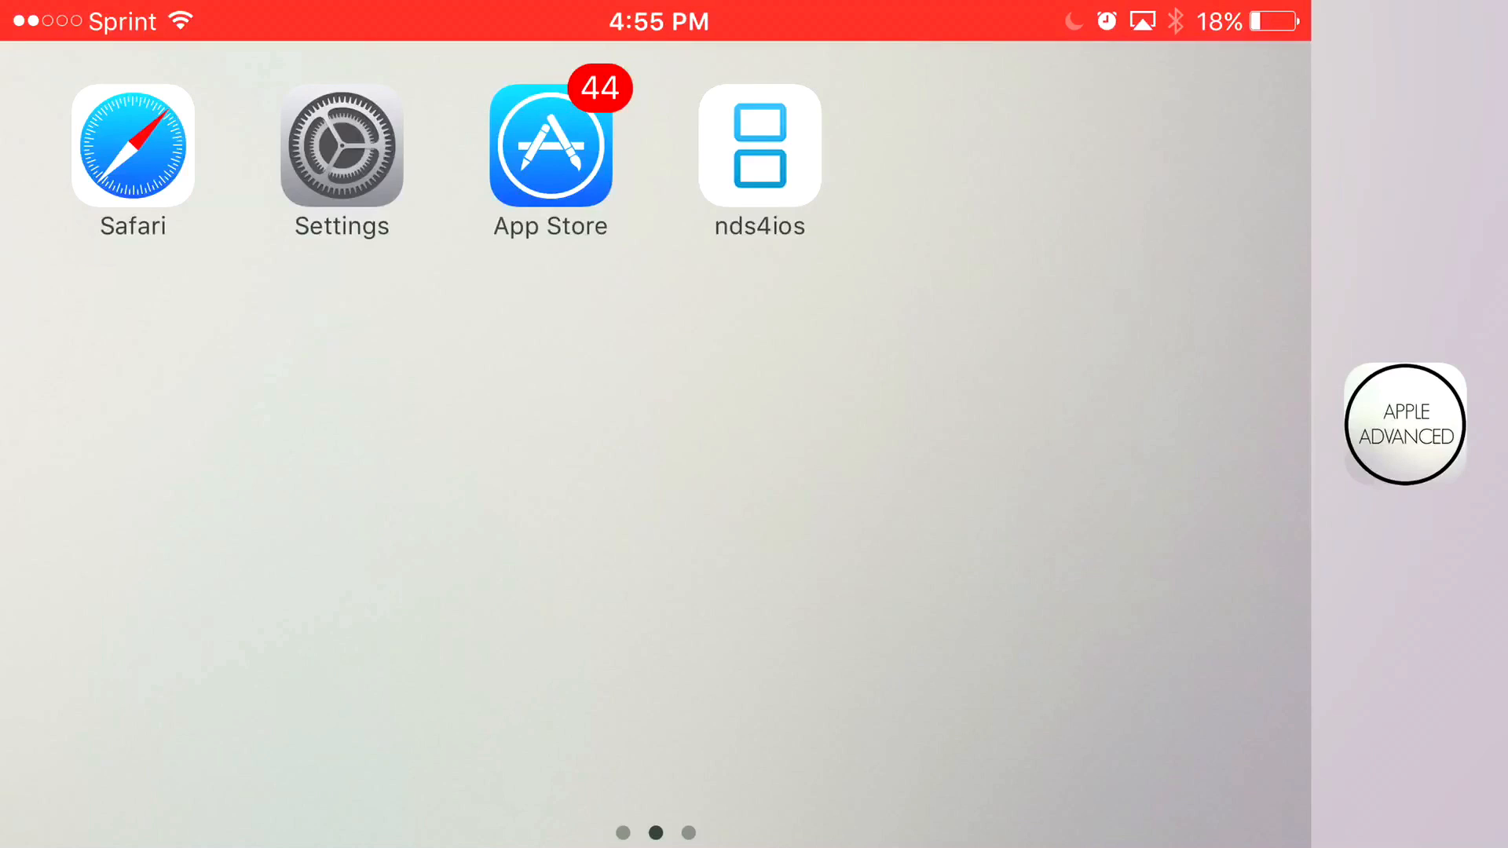
click(759, 148)
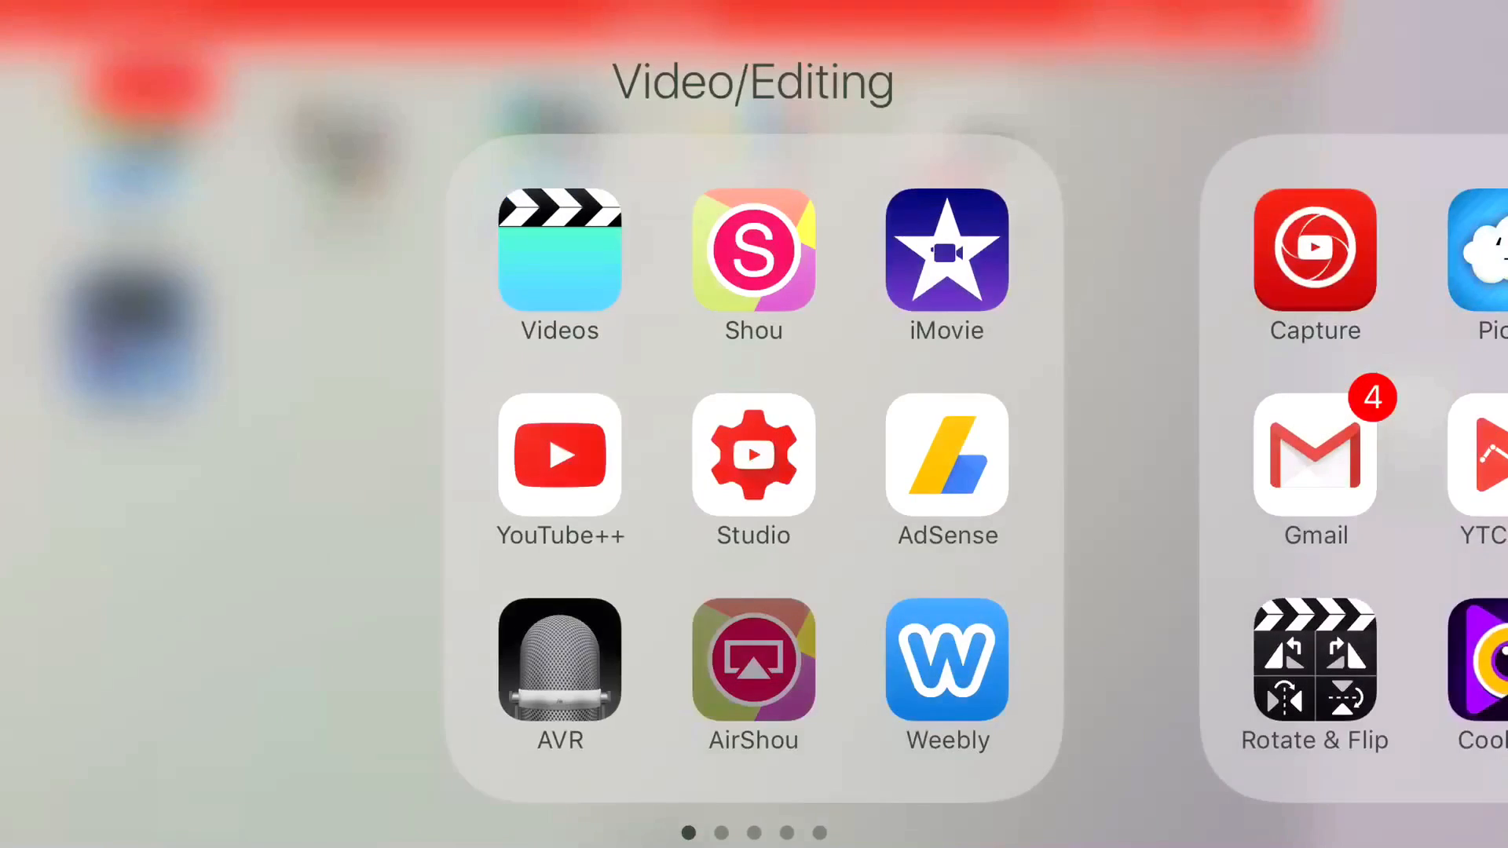